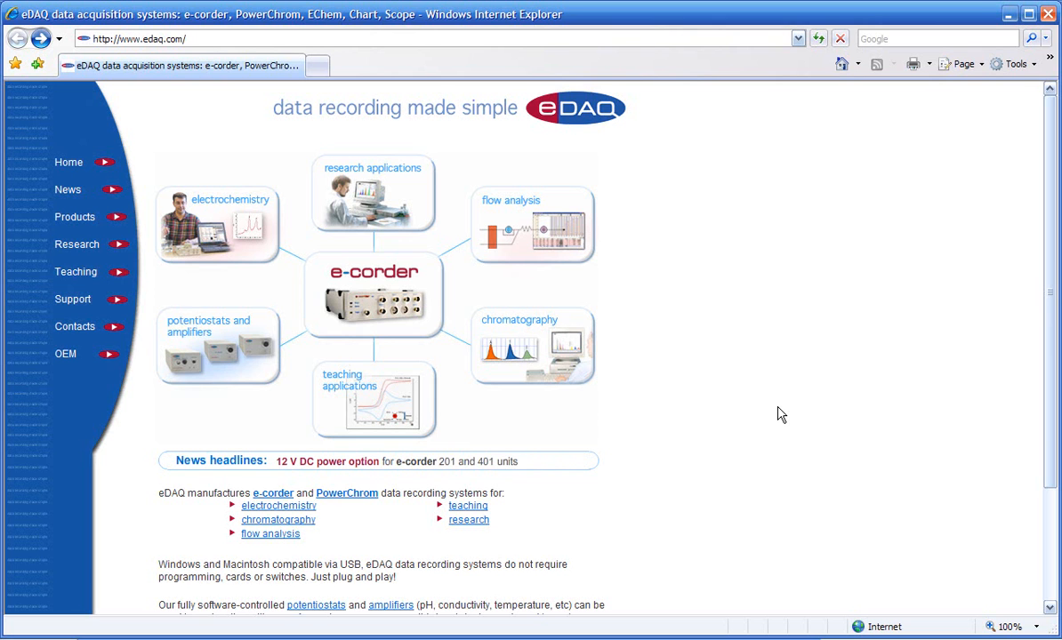
{"action": "mouse_move", "coordinate": [664, 273]}
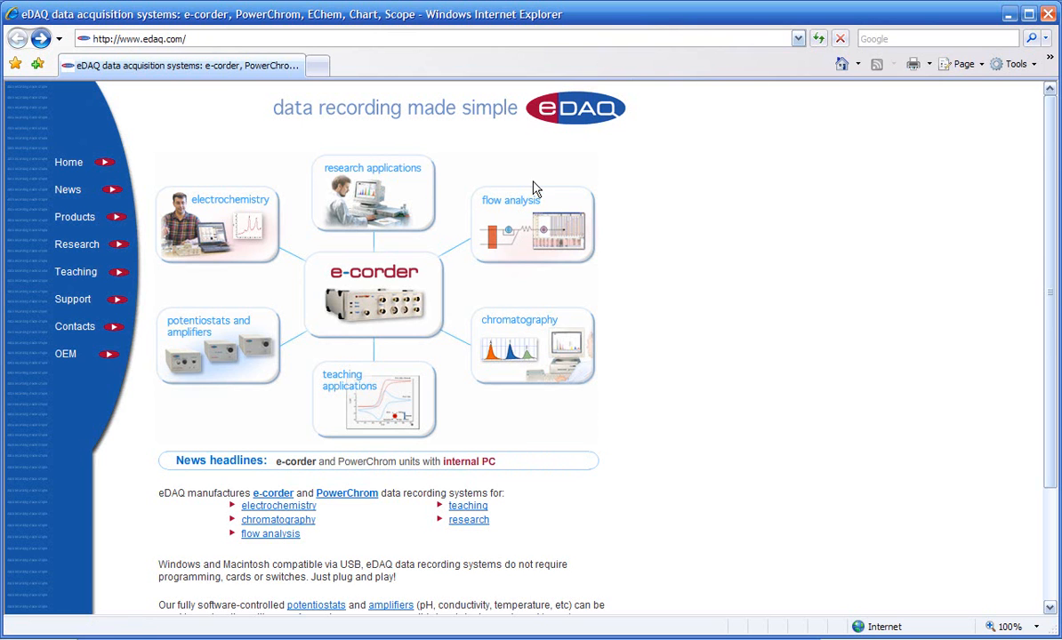
Step: Open eDAQ's Flow Analysis System page and scroll down to the FREE Software Downloads box
{"action": "left_click", "coordinate": [532, 227]}
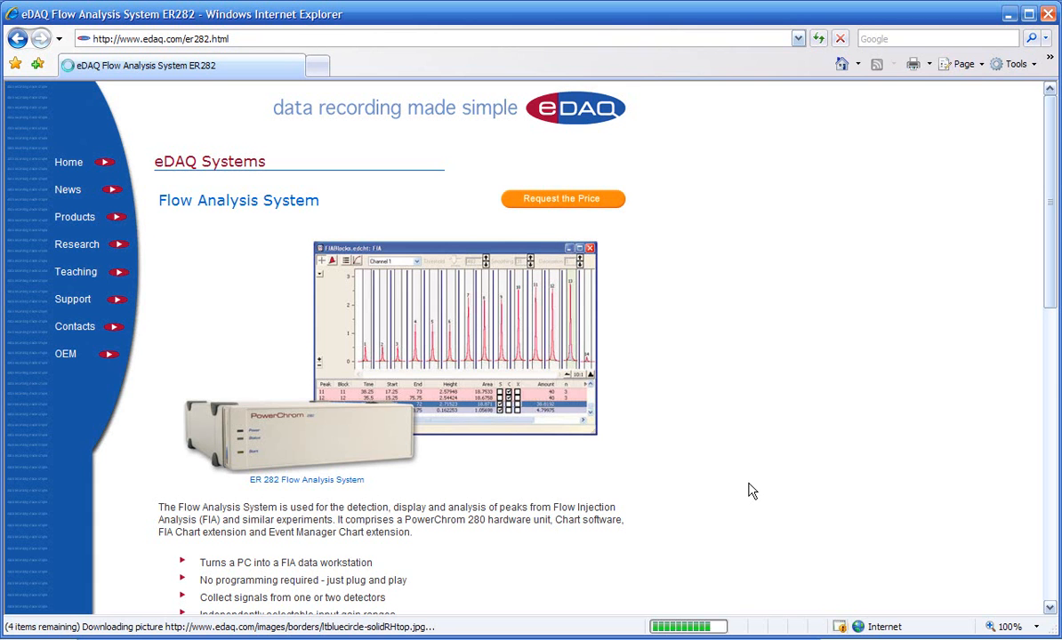
{"action": "scroll", "scroll_direction": "down", "scroll_amount": 3}
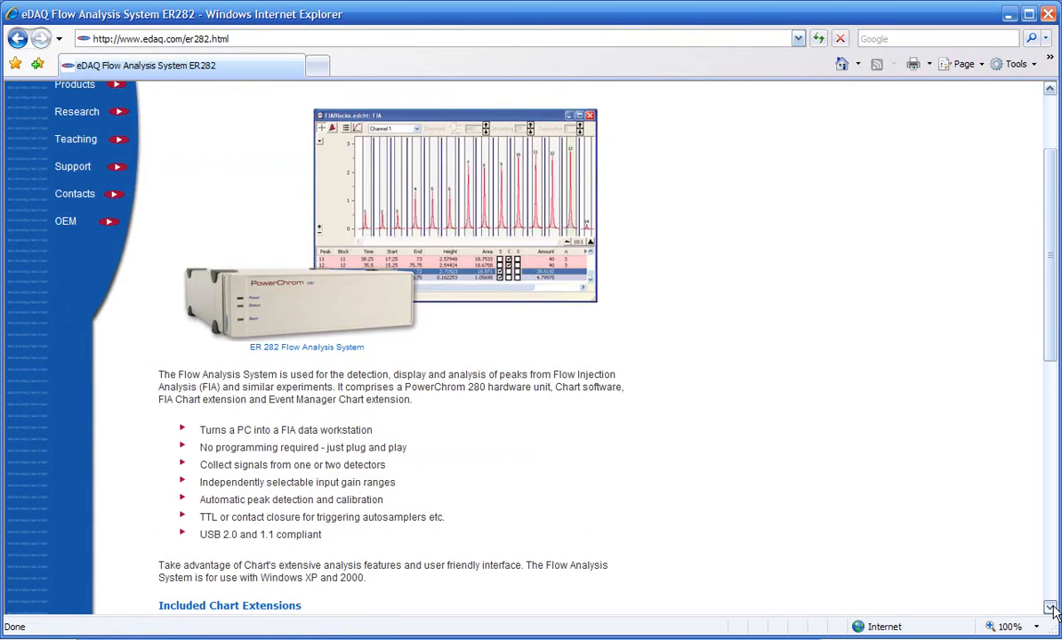
{"action": "scroll", "scroll_direction": "down", "scroll_amount": 3}
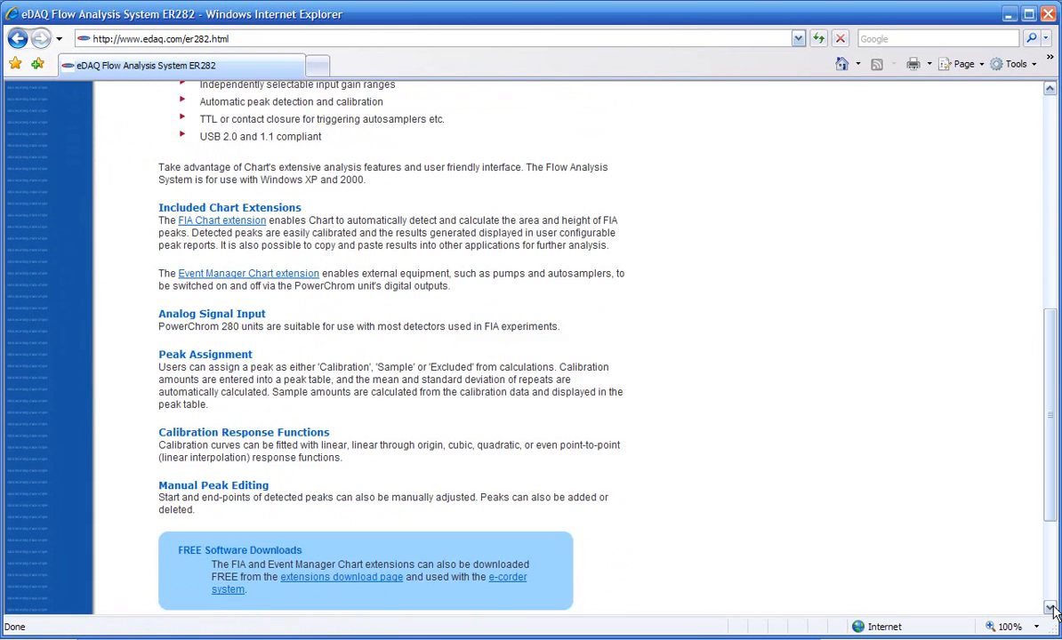
{"action": "scroll", "scroll_direction": "down", "scroll_amount": 3}
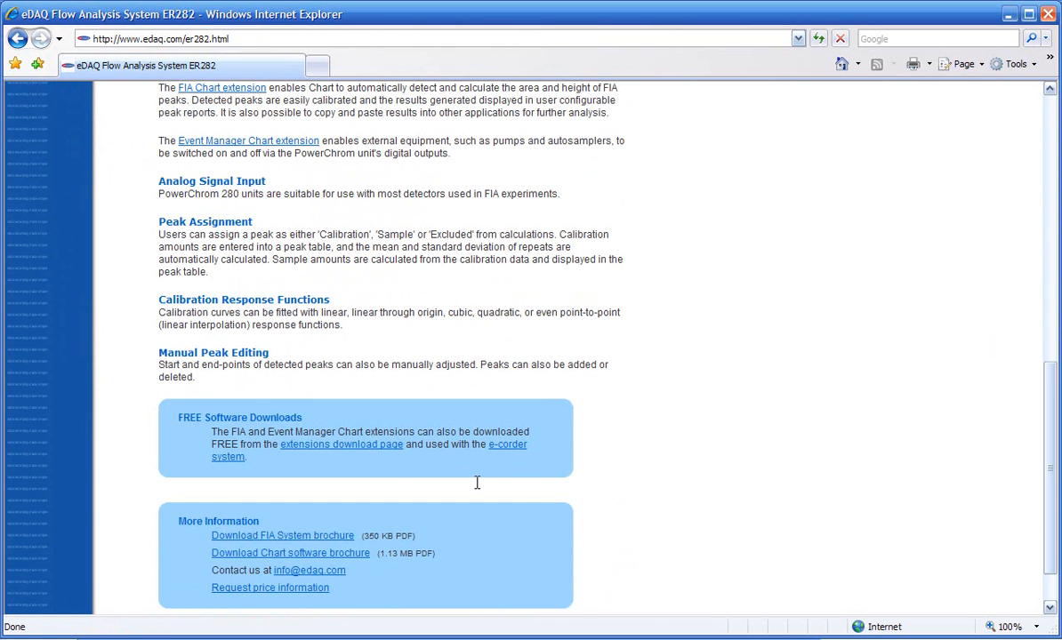
{"action": "mouse_move", "coordinate": [232, 416]}
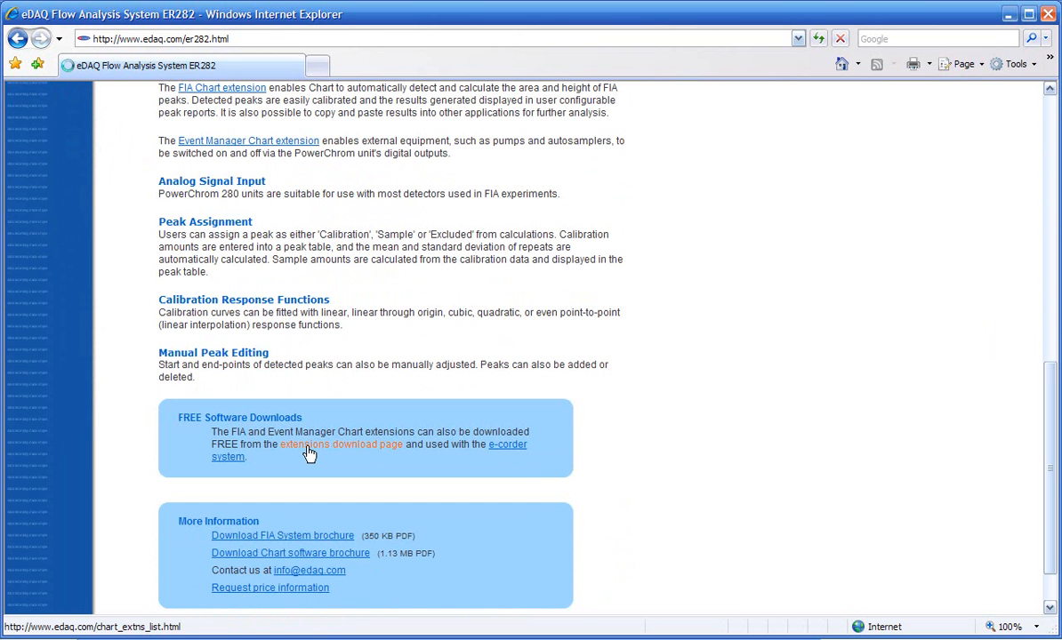
Step: Go from the extensions list to the FIA download page, confirming the restricted-area login
{"action": "left_click", "coordinate": [342, 443]}
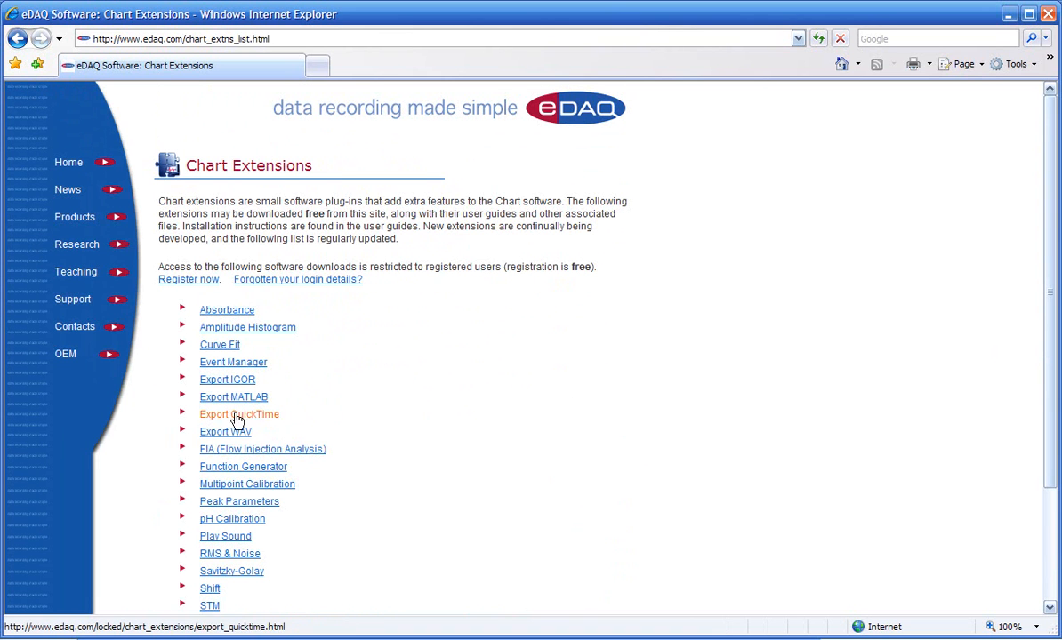
{"action": "mouse_move", "coordinate": [227, 453]}
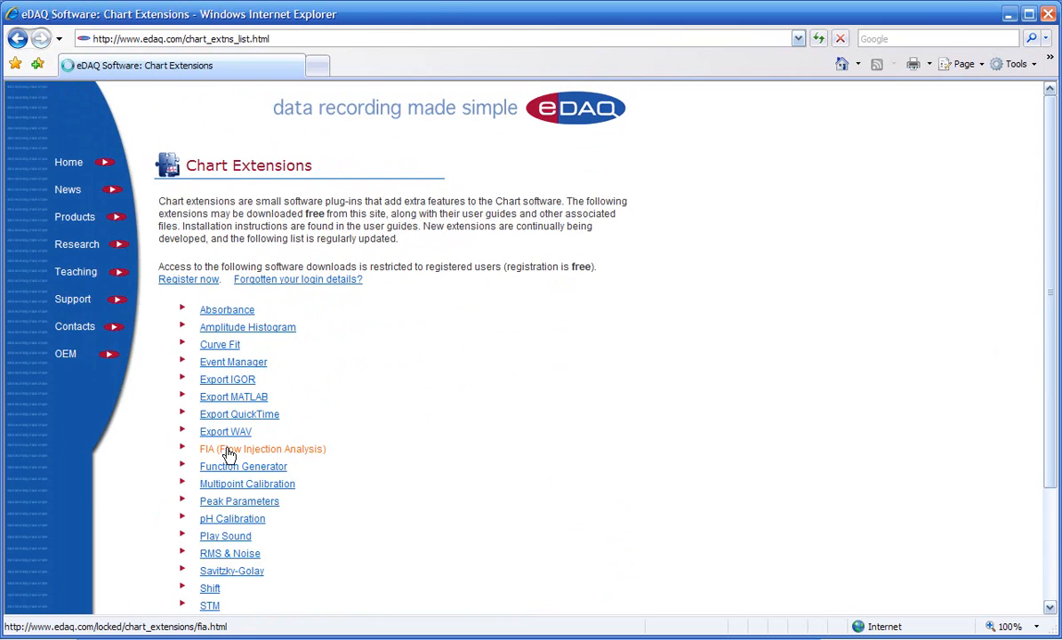
{"action": "left_click", "coordinate": [262, 448]}
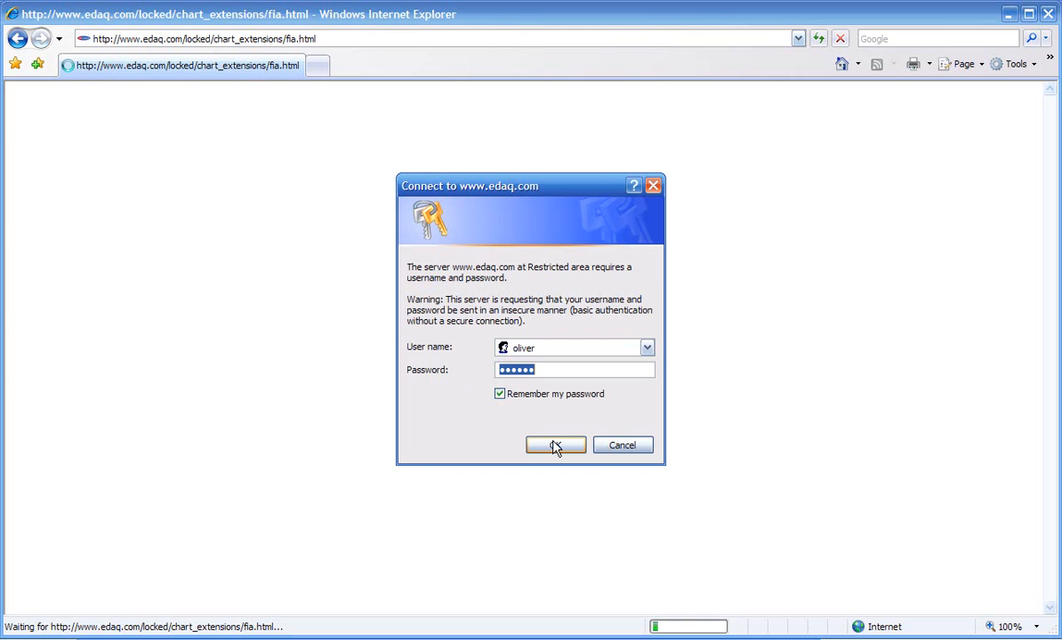
{"action": "left_click", "coordinate": [555, 445]}
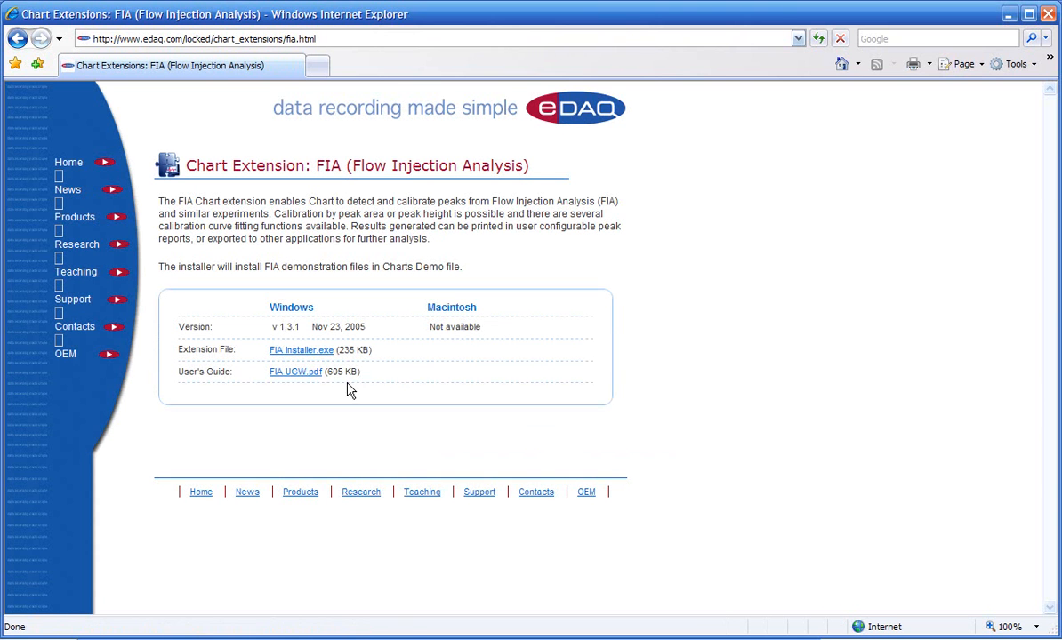
{"action": "mouse_move", "coordinate": [301, 349]}
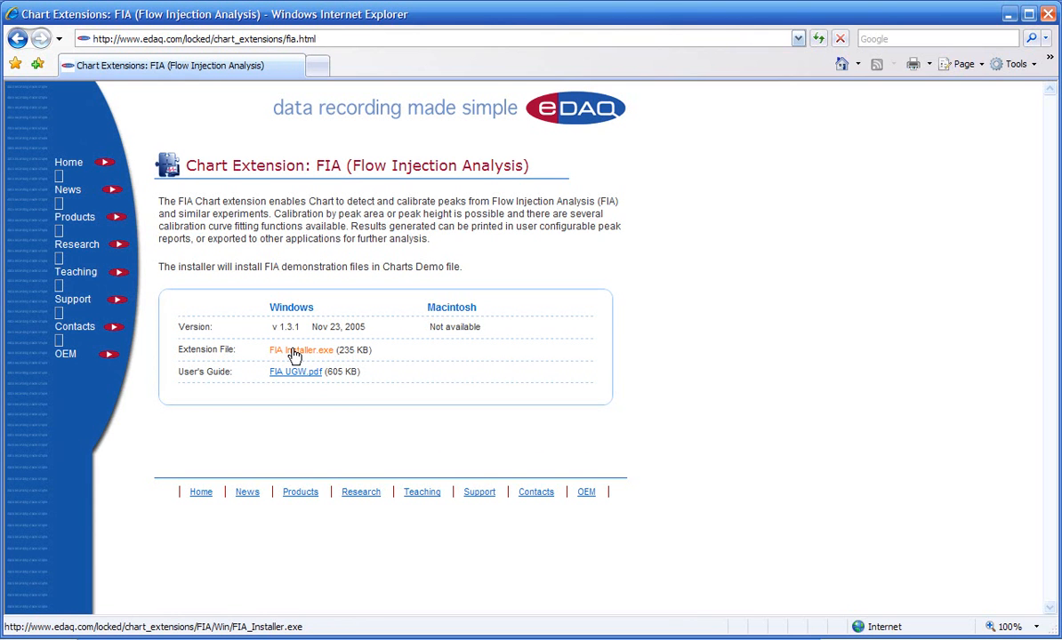
{"action": "mouse_move", "coordinate": [280, 355]}
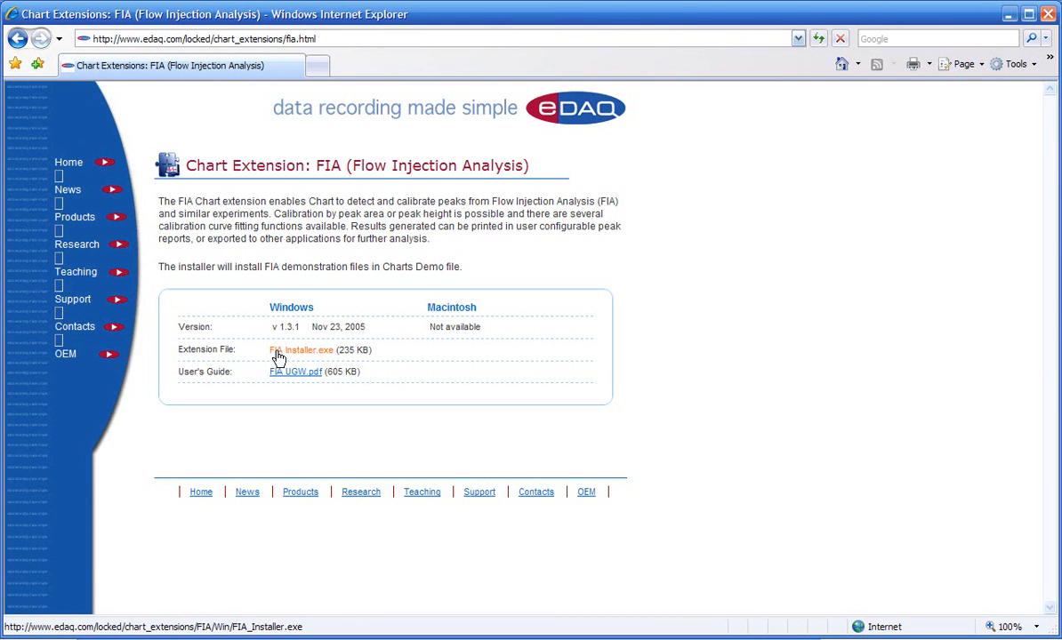
{"action": "mouse_move", "coordinate": [295, 372]}
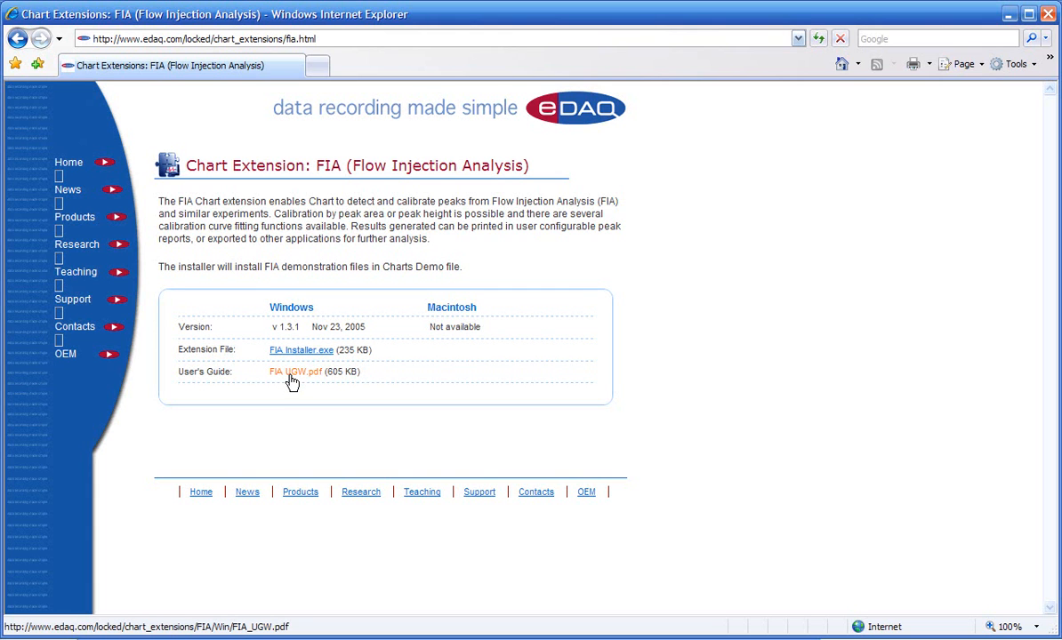
{"action": "mouse_move", "coordinate": [313, 375]}
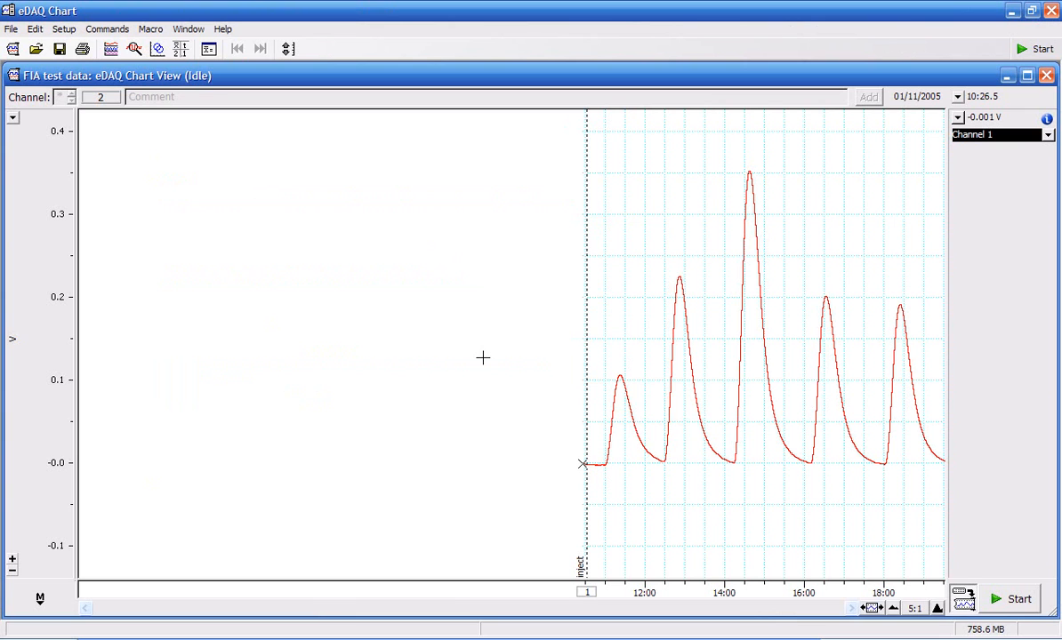
{"action": "mouse_move", "coordinate": [371, 236]}
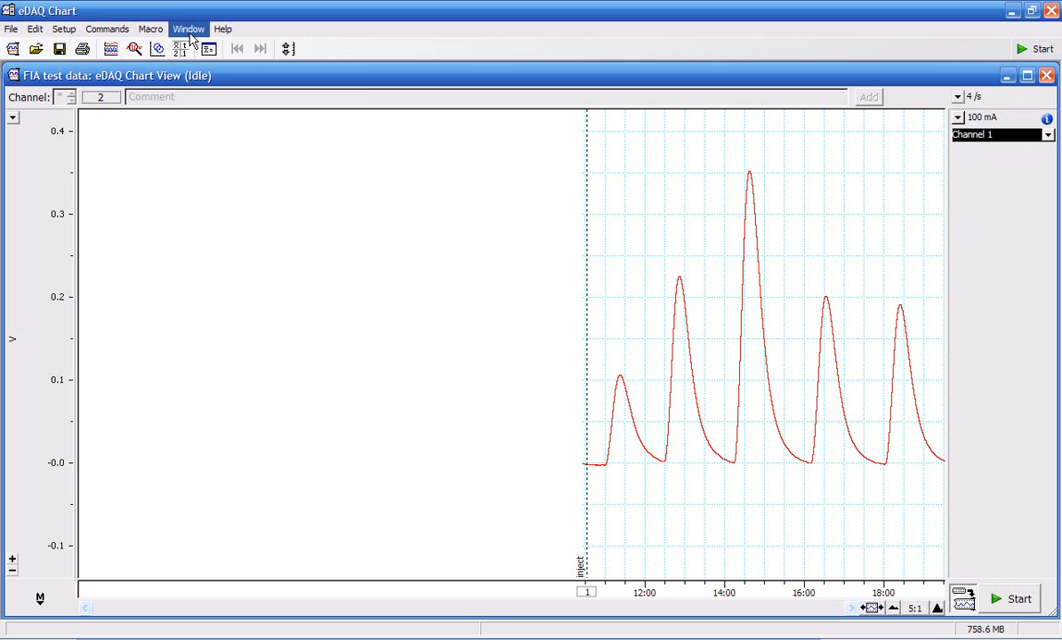
Step: Choose Flow Analysis from the Window menu to show the FIA window for the test data
{"action": "left_click", "coordinate": [187, 29]}
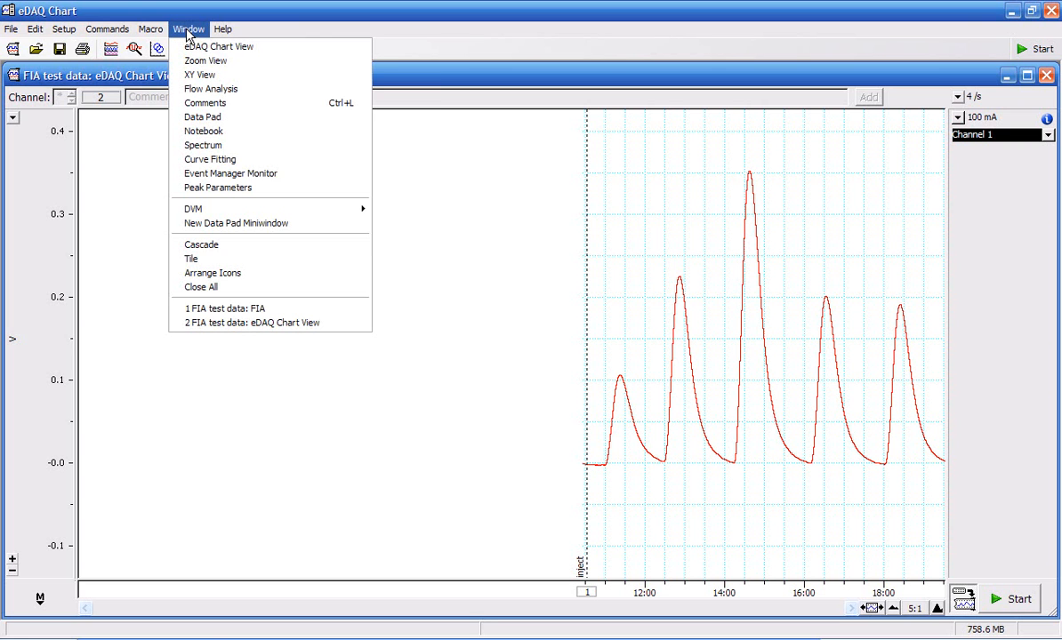
{"action": "mouse_move", "coordinate": [199, 75]}
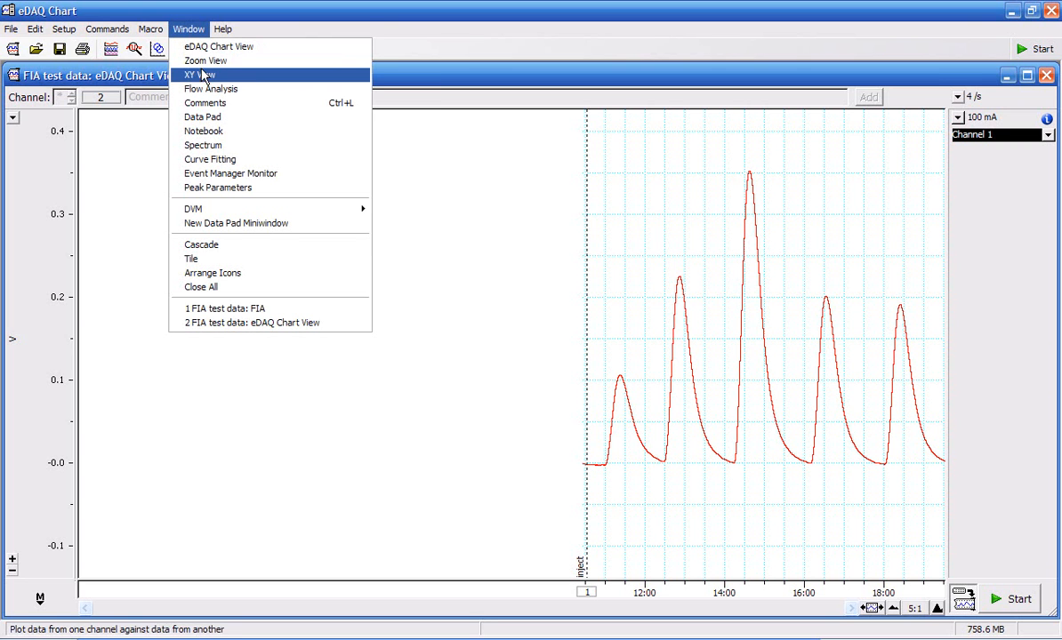
{"action": "mouse_move", "coordinate": [210, 88]}
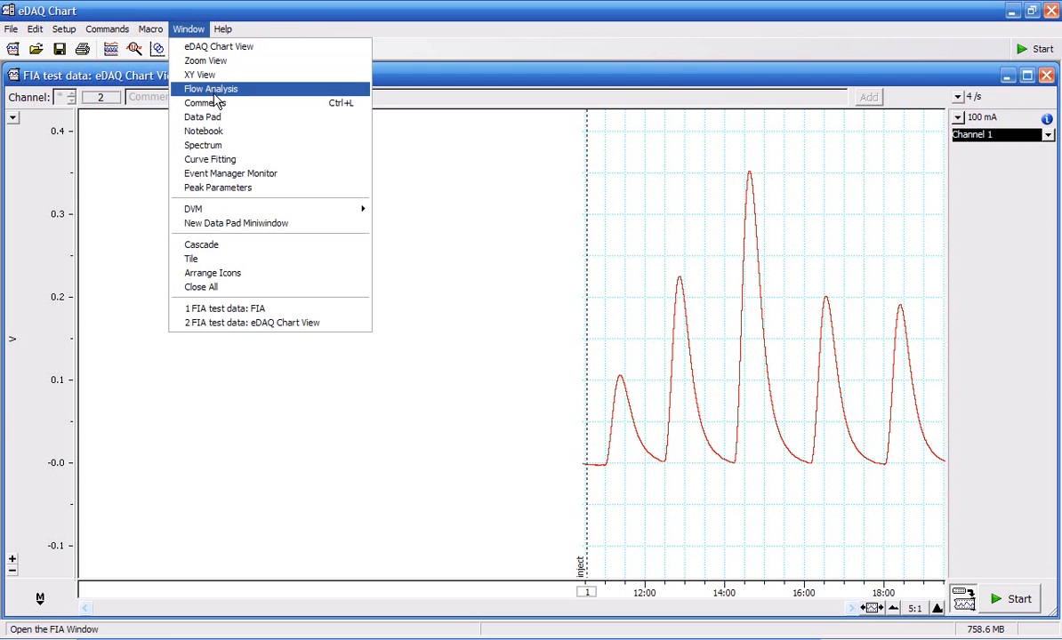
{"action": "left_click", "coordinate": [211, 88]}
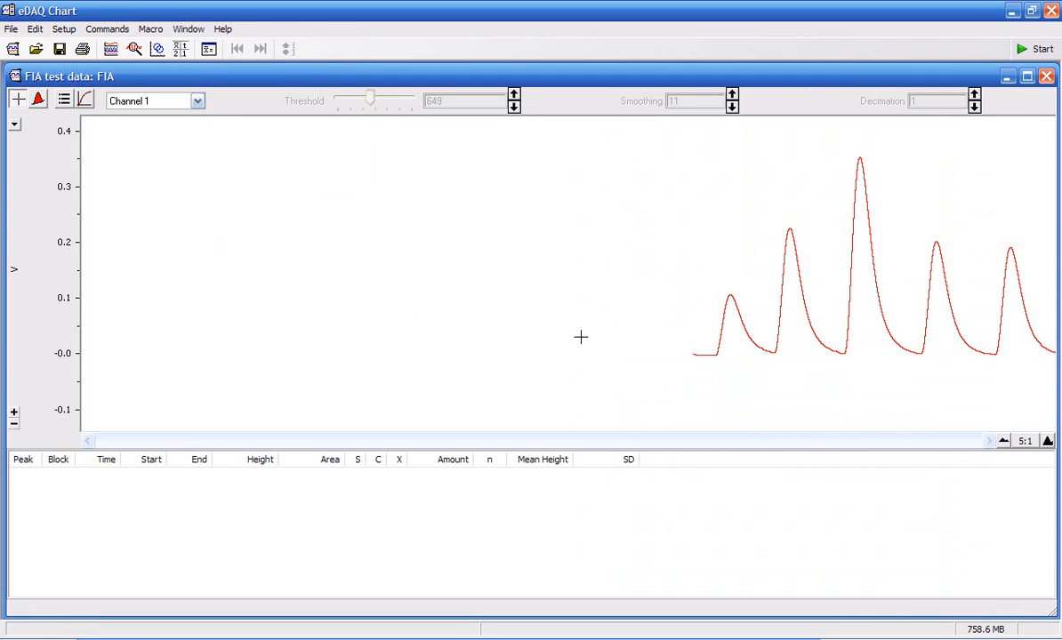
{"action": "mouse_move", "coordinate": [650, 367]}
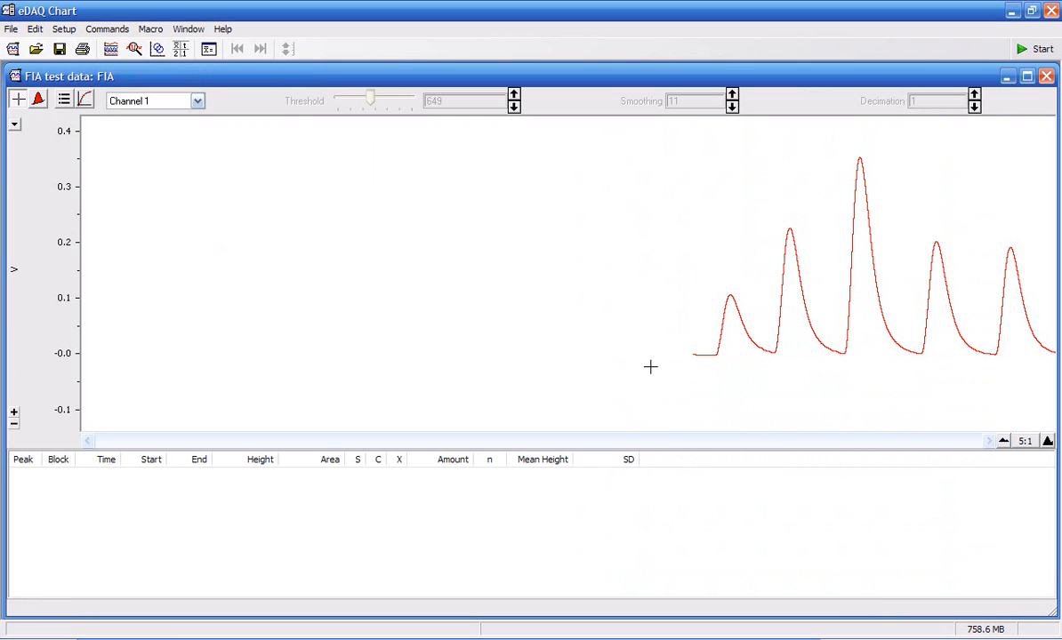
{"action": "mouse_move", "coordinate": [712, 355]}
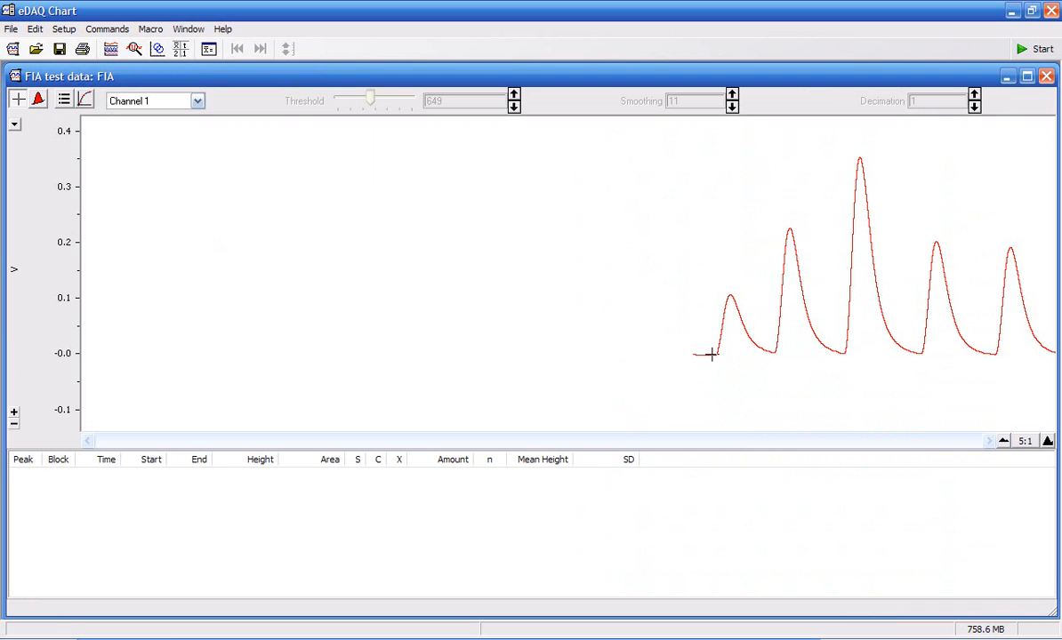
Step: Mark the first injection peak and extend its end back to baseline as peak 1
{"action": "left_click", "coordinate": [716, 346]}
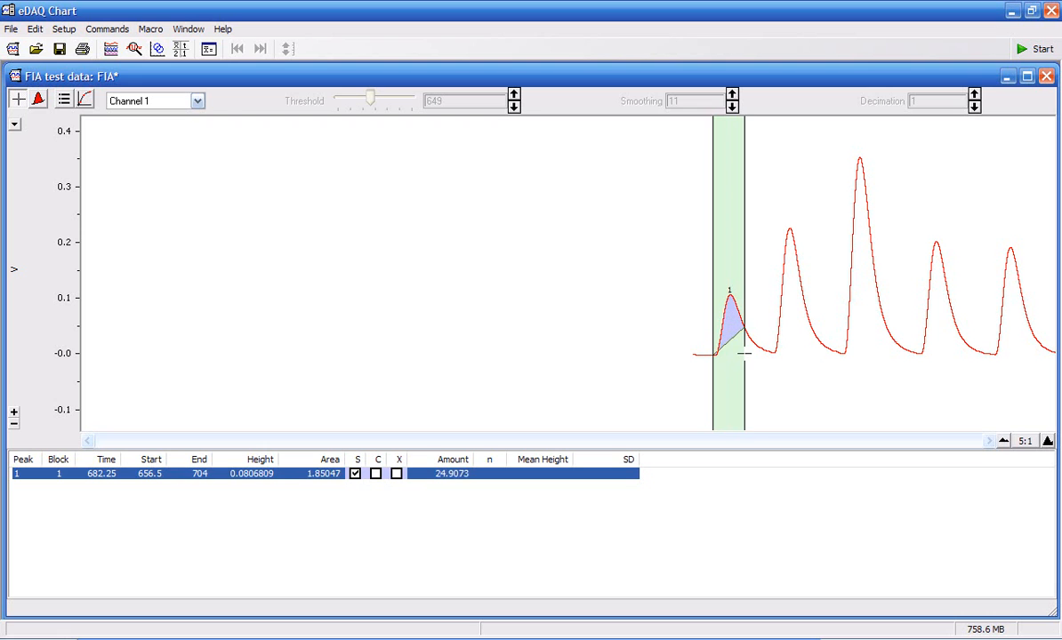
{"action": "left_click_drag", "start_coordinate": [745, 354], "coordinate": [767, 354]}
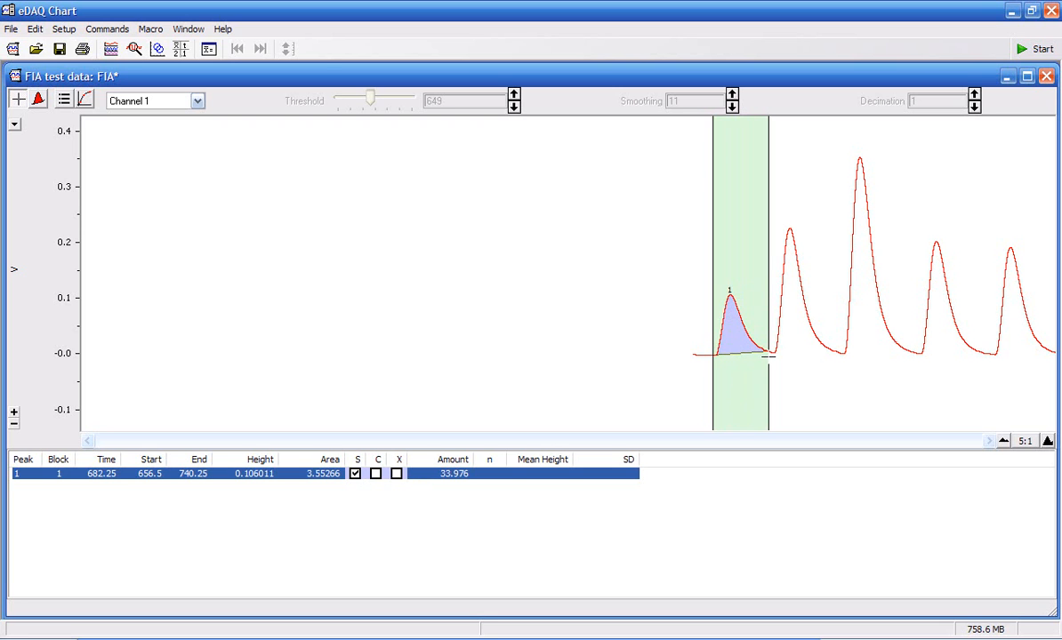
{"action": "mouse_move", "coordinate": [502, 401]}
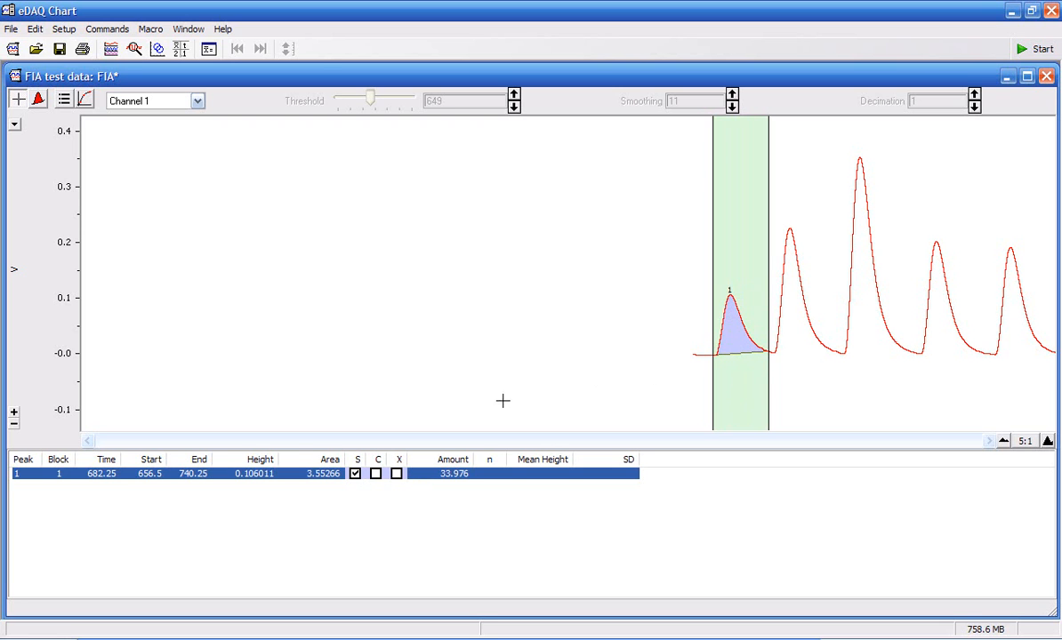
{"action": "mouse_move", "coordinate": [171, 480]}
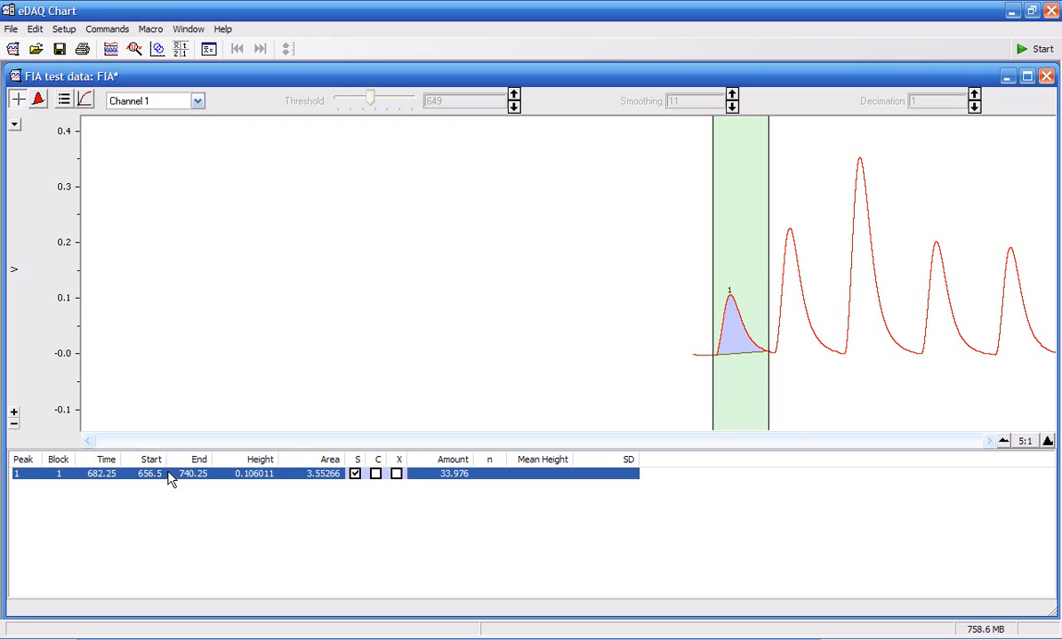
{"action": "mouse_move", "coordinate": [333, 485]}
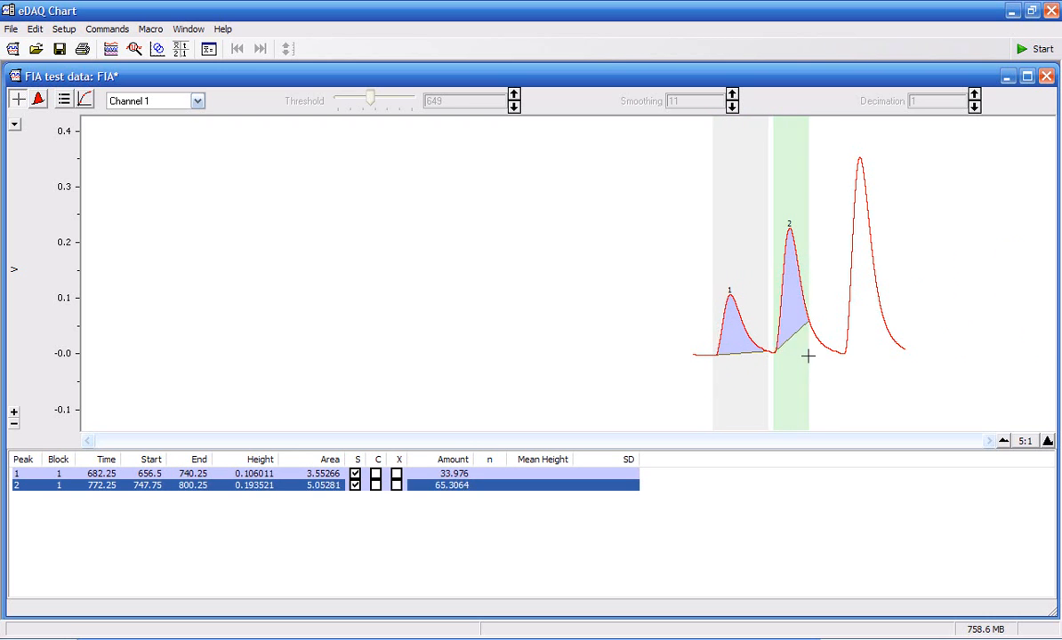
Step: Widen the integration ranges of peaks 2 and 3 to cover each whole peak
{"action": "left_click_drag", "start_coordinate": [806, 355], "coordinate": [832, 355]}
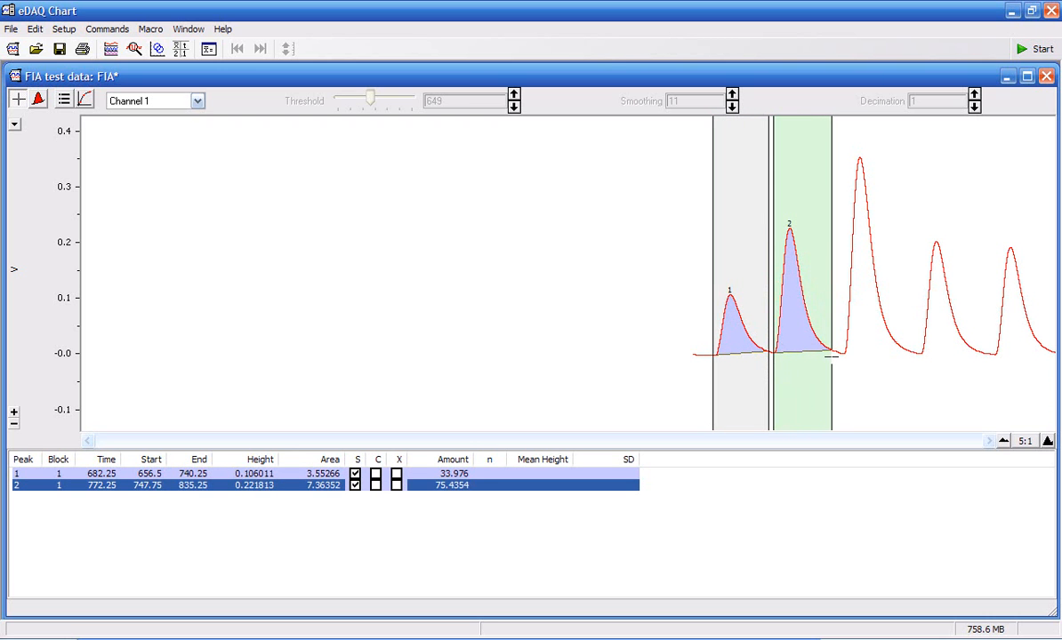
{"action": "mouse_move", "coordinate": [838, 353]}
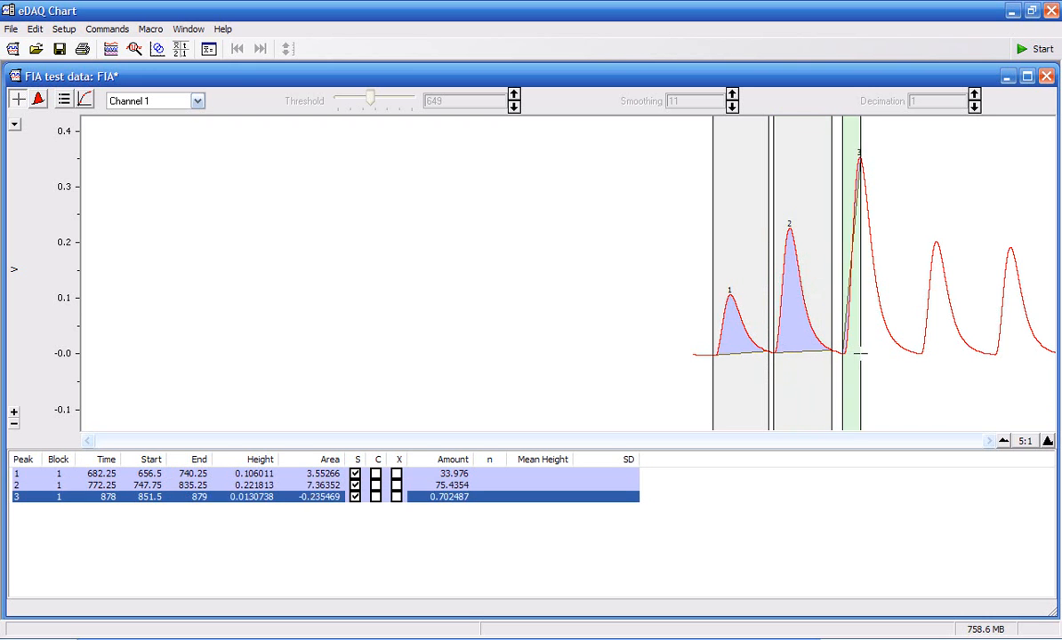
{"action": "left_click_drag", "start_coordinate": [863, 351], "coordinate": [903, 352]}
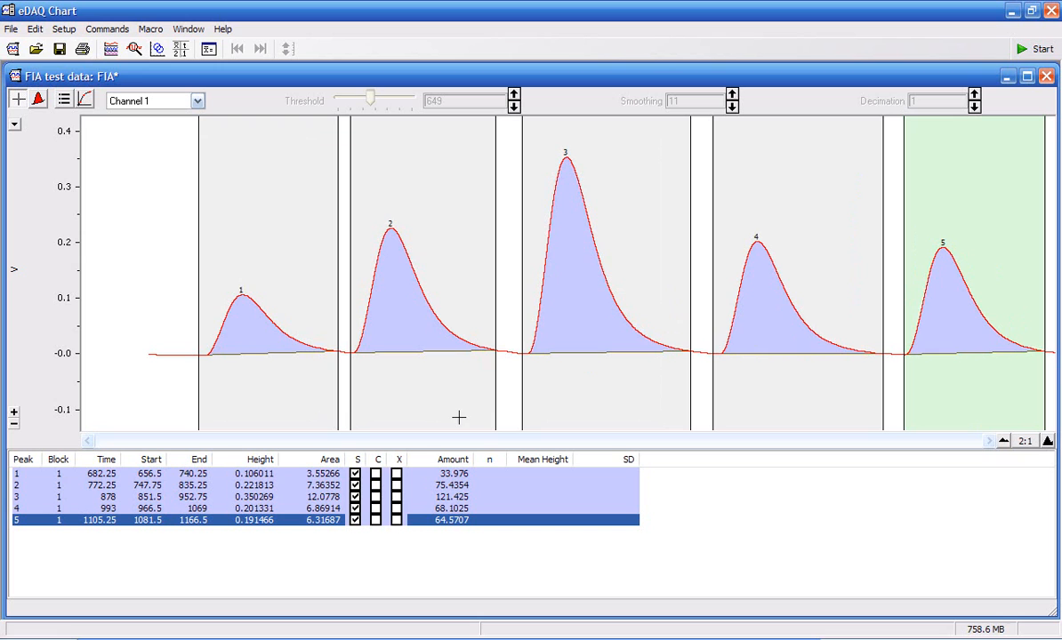
{"action": "mouse_move", "coordinate": [309, 365]}
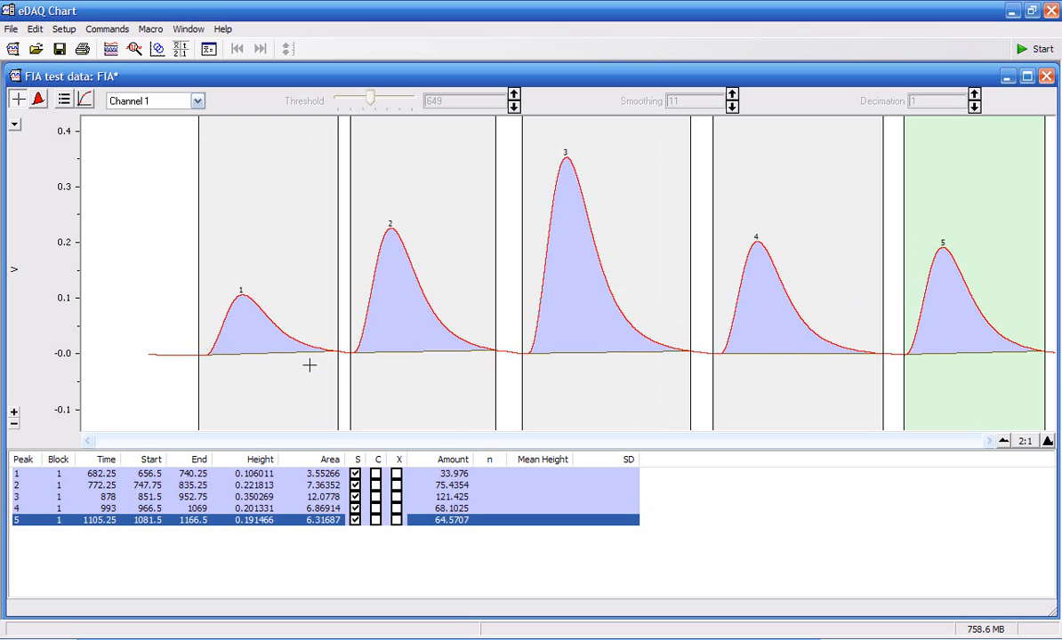
{"action": "mouse_move", "coordinate": [549, 342]}
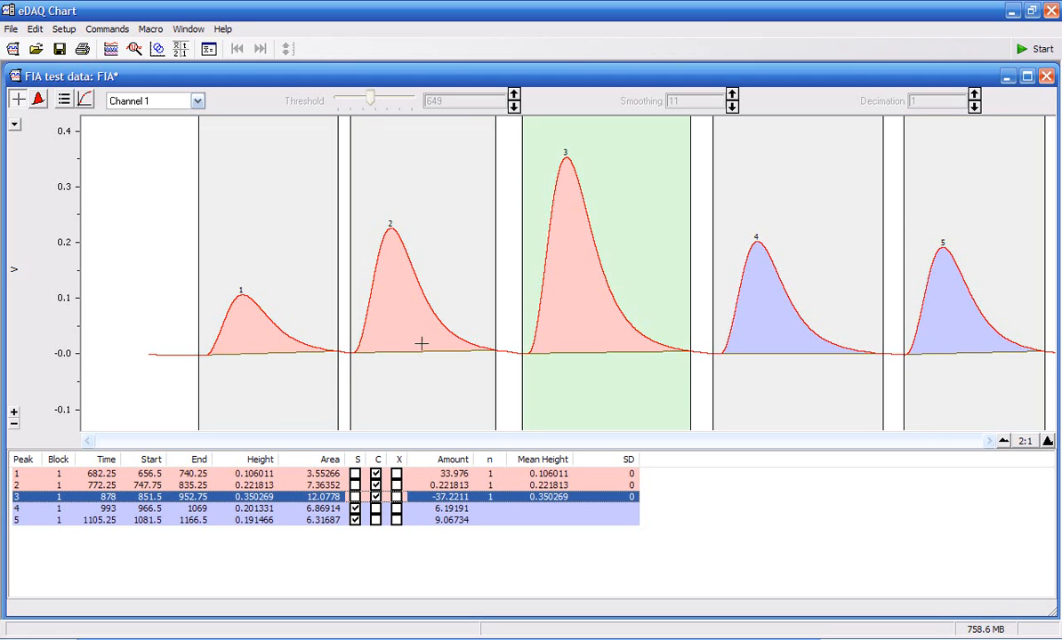
{"action": "mouse_move", "coordinate": [593, 332]}
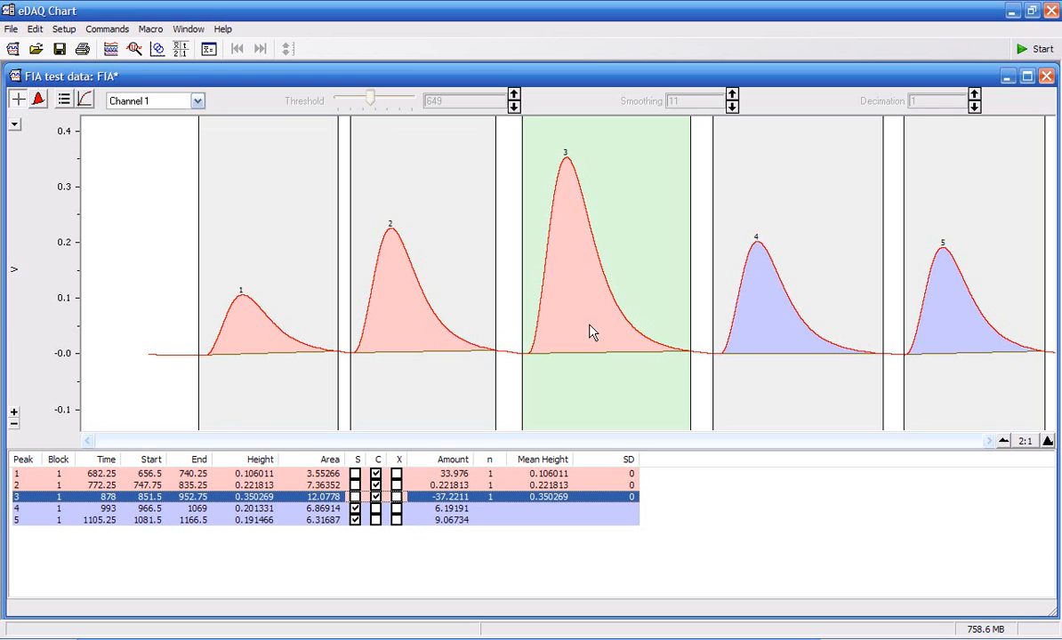
{"action": "mouse_move", "coordinate": [456, 483]}
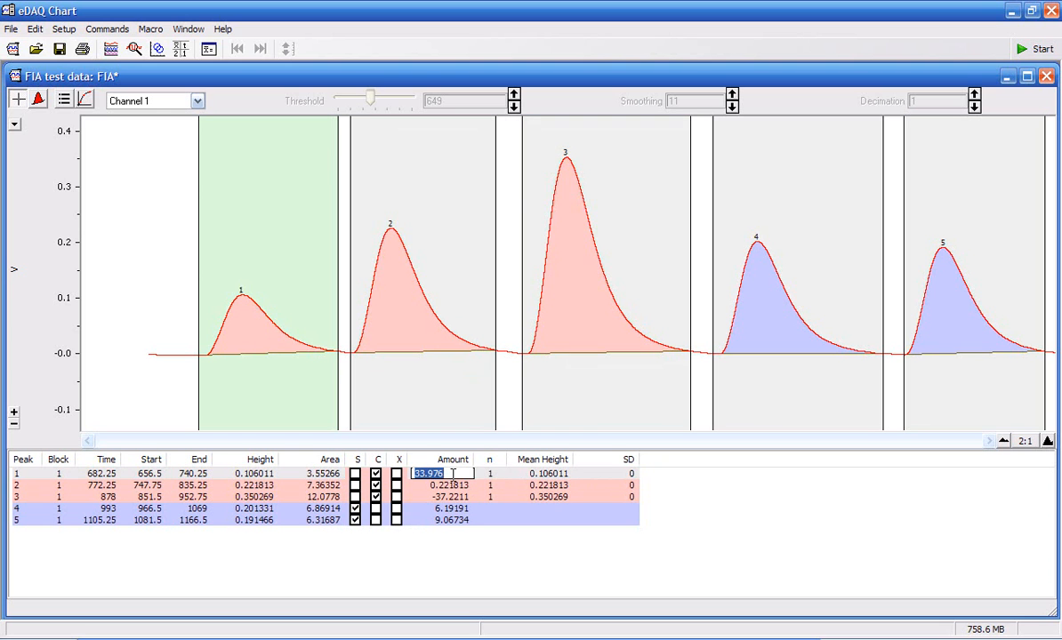
Step: Enter amounts 34, 73 and 120 for peaks 1, 2 and 3
{"action": "type", "text": "3"}
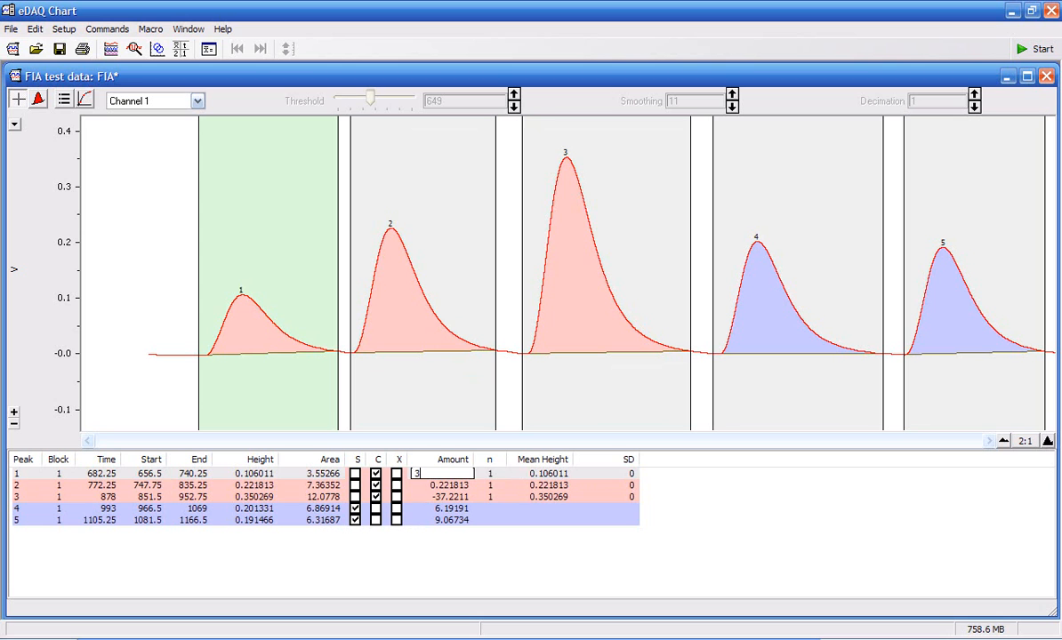
{"action": "type", "text": "4"}
{"action": "left_click", "coordinate": [442, 485]}
{"action": "type", "text": "7"}
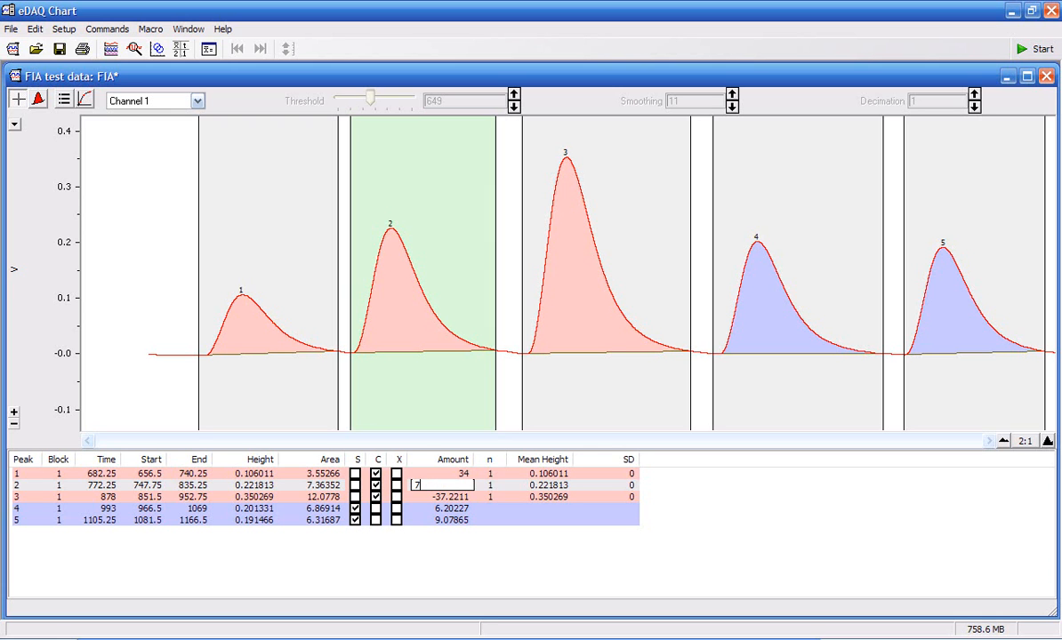
{"action": "type", "text": "3"}
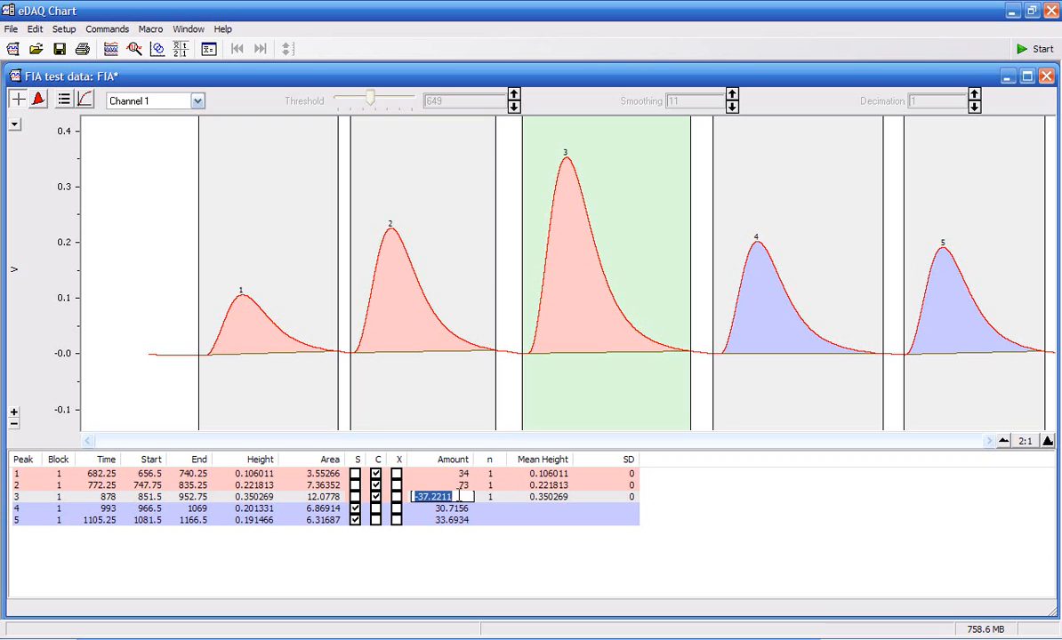
{"action": "type", "text": "120"}
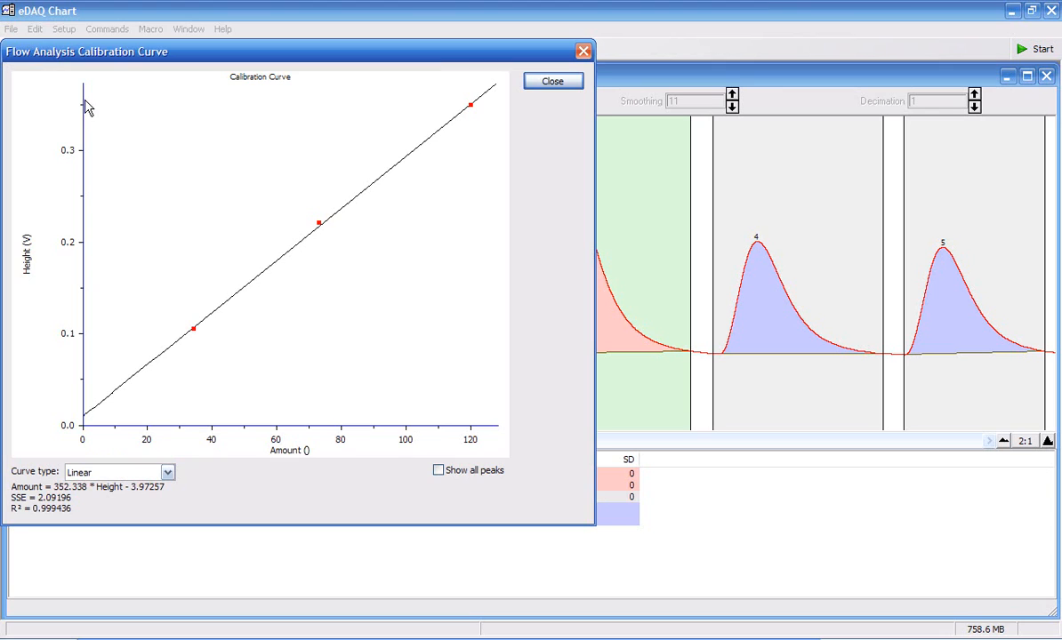
{"action": "mouse_move", "coordinate": [398, 109]}
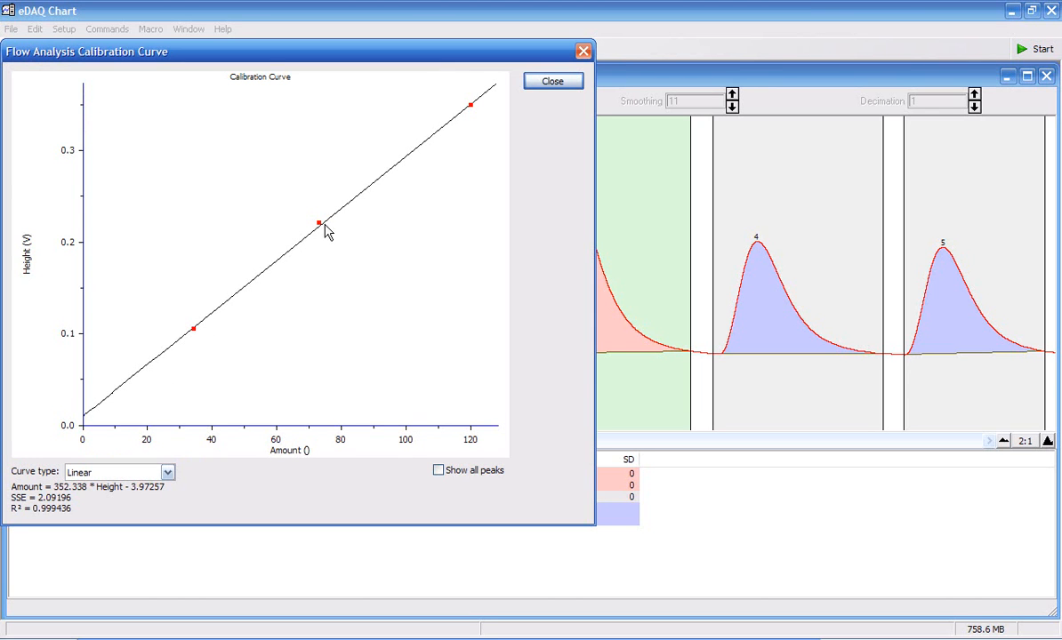
{"action": "mouse_move", "coordinate": [551, 81]}
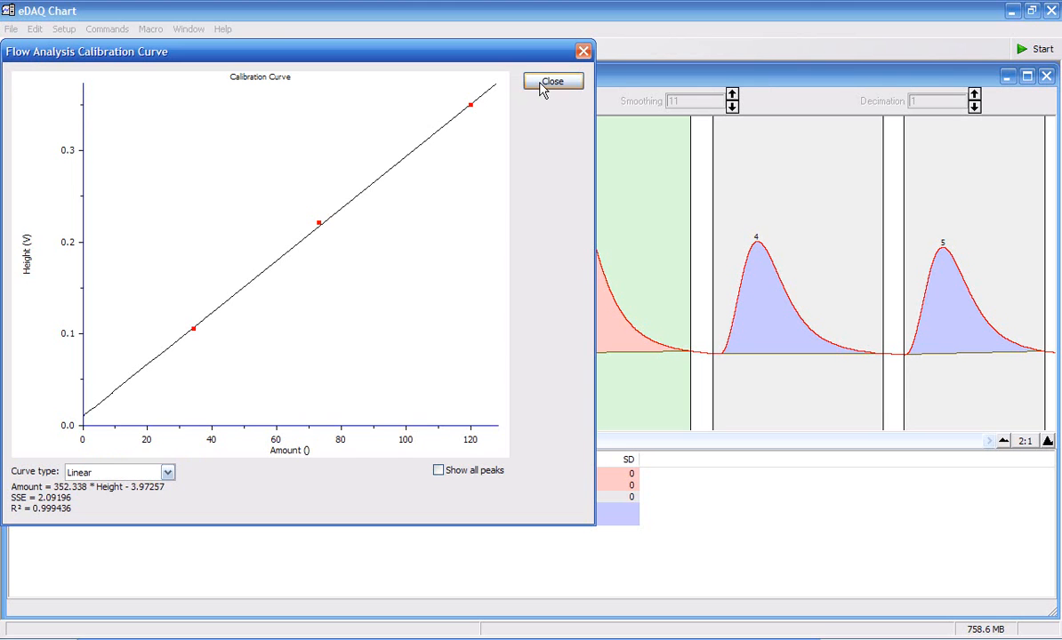
{"action": "left_click", "coordinate": [552, 81]}
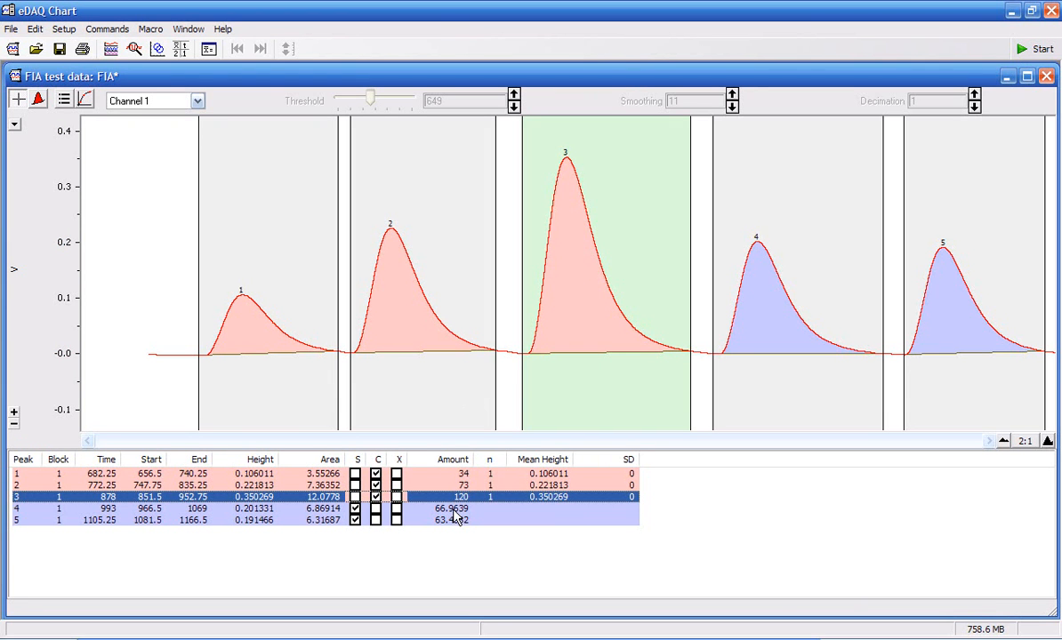
{"action": "mouse_move", "coordinate": [451, 523]}
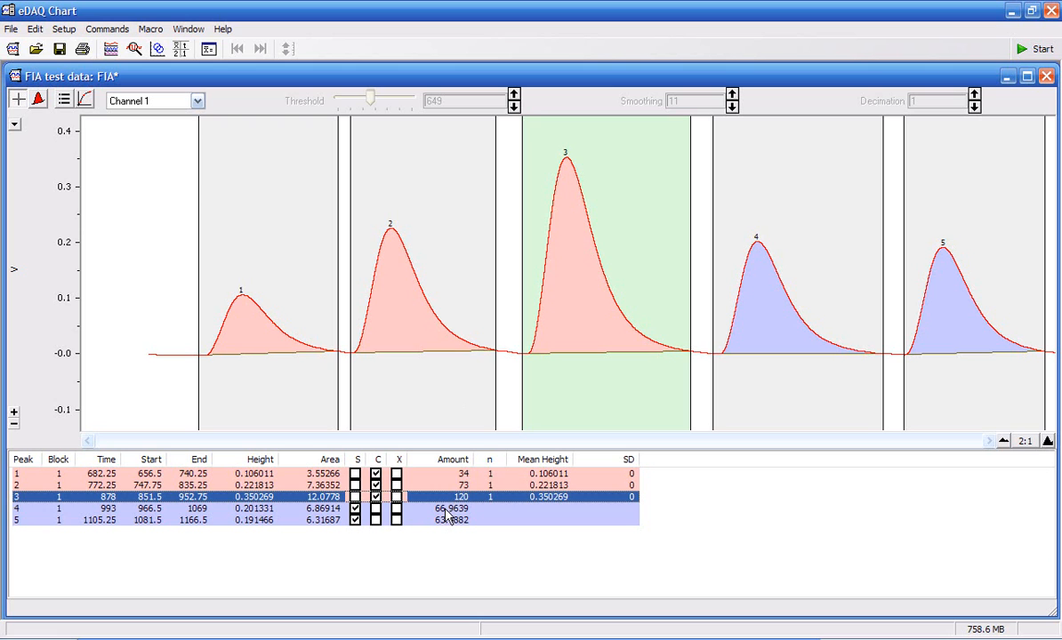
{"action": "mouse_move", "coordinate": [457, 529]}
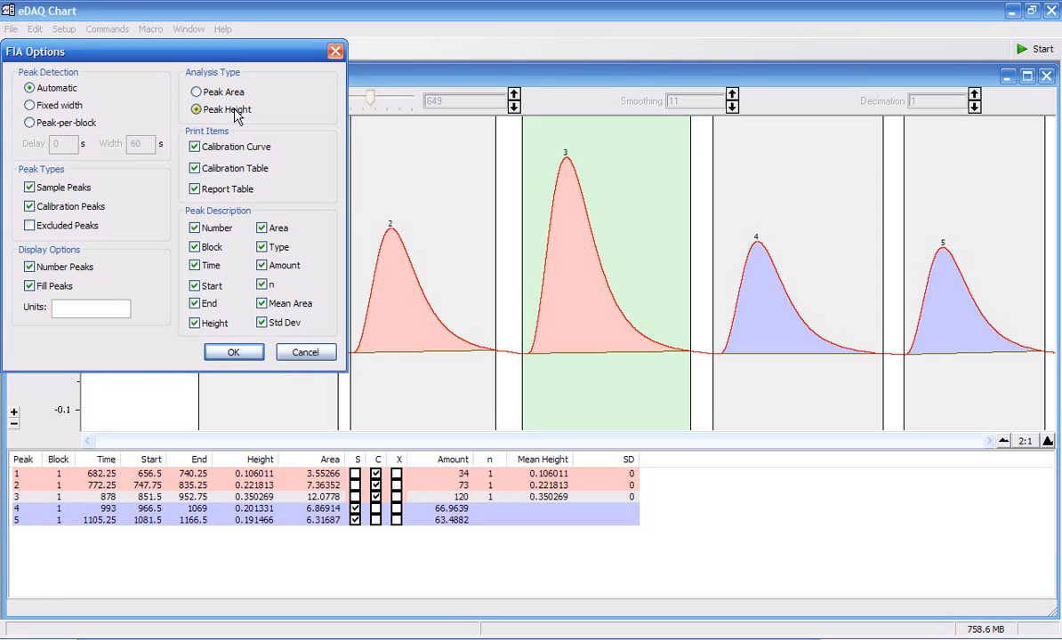
Step: Set the FIA Options Analysis Type to Peak Area and apply it
{"action": "left_click", "coordinate": [195, 92]}
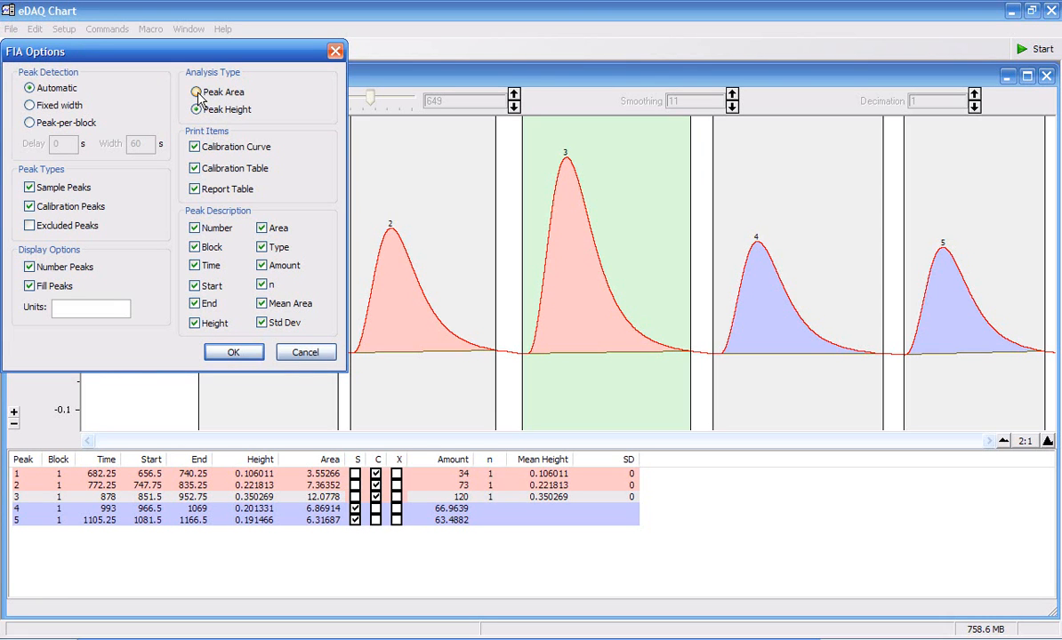
{"action": "left_click", "coordinate": [196, 93]}
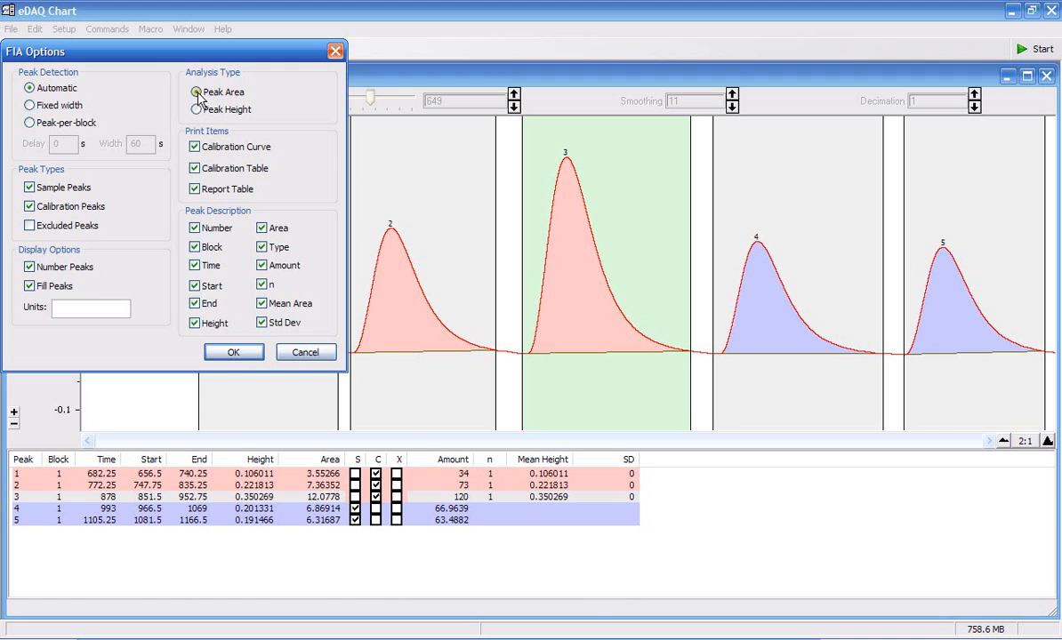
{"action": "left_click", "coordinate": [233, 352]}
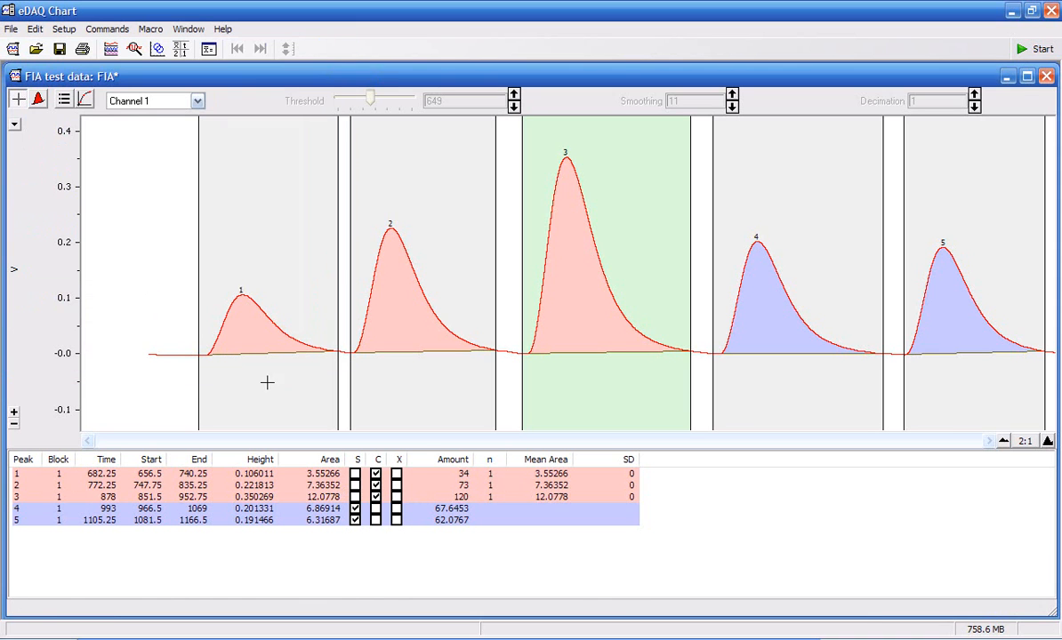
{"action": "mouse_move", "coordinate": [453, 527]}
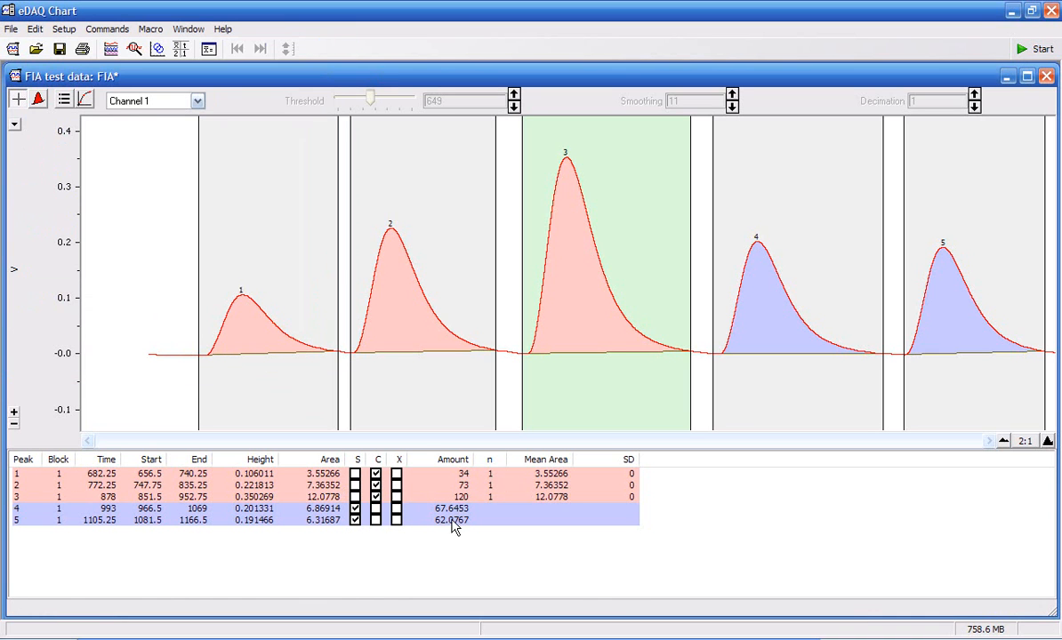
{"action": "mouse_move", "coordinate": [461, 521]}
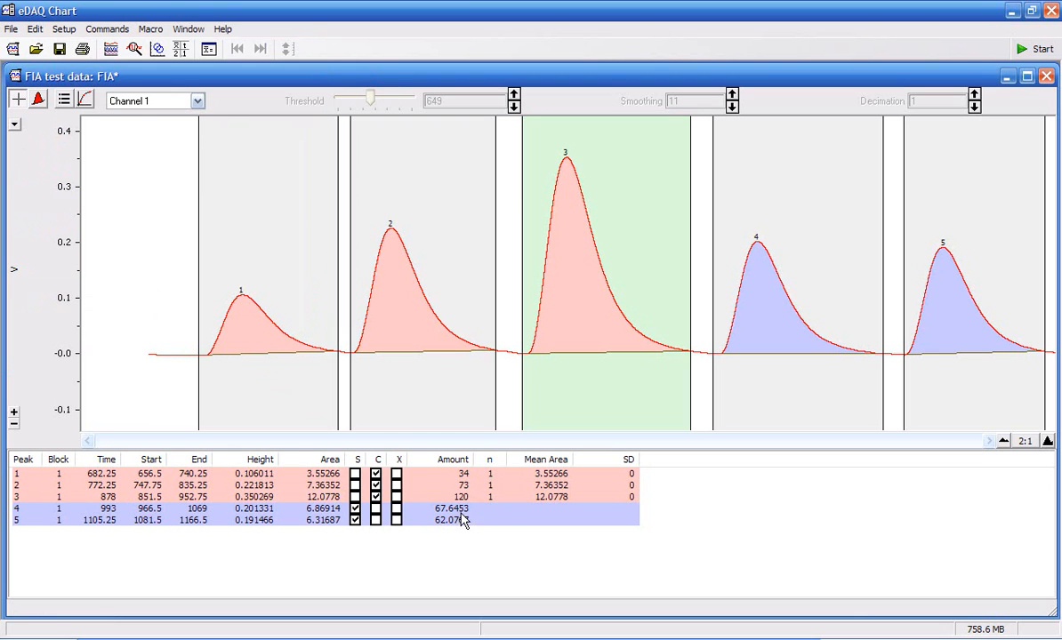